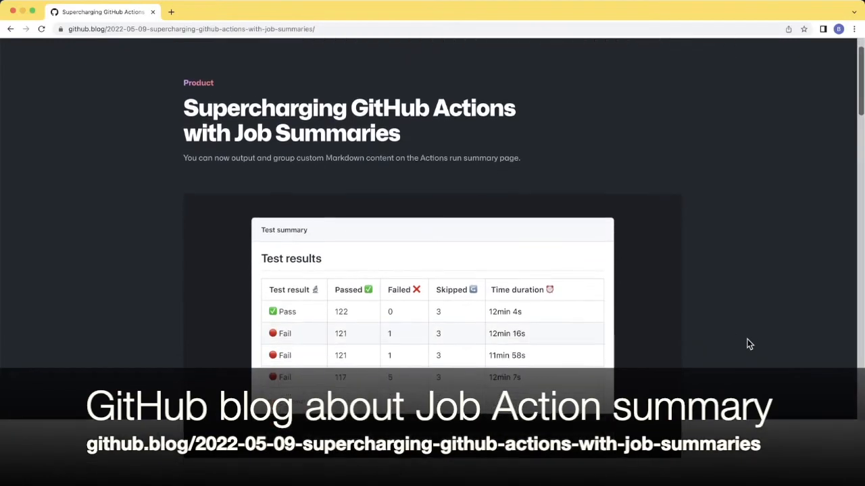
Step: Scroll through the repository page and enter the .github/workflows folder holding action-job-summary.yml
scroll(down, 3)
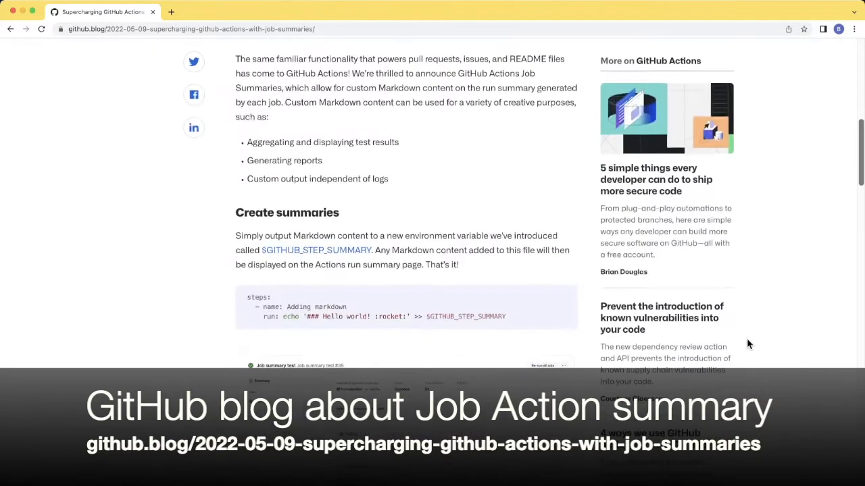
scroll(down, 3)
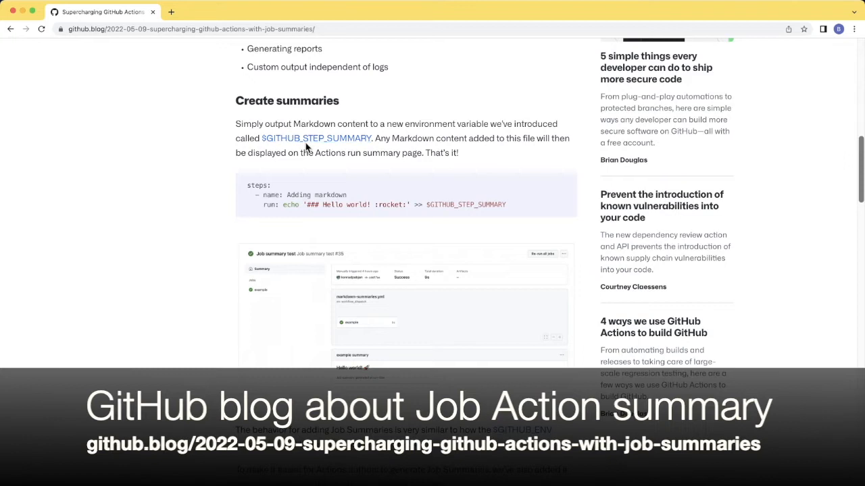
scroll(down, 3)
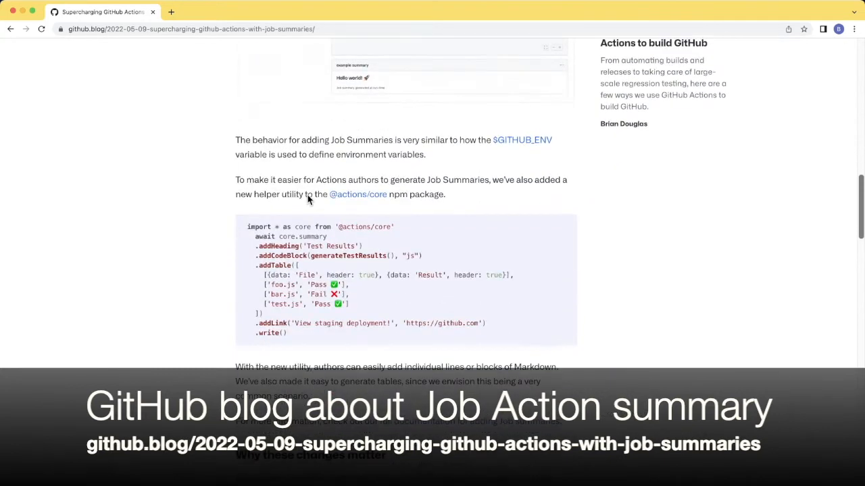
scroll(down, 3)
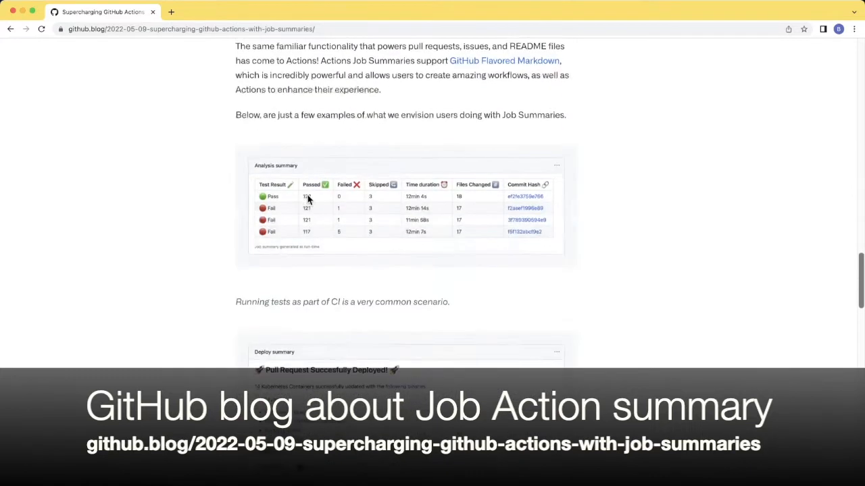
scroll(down, 3)
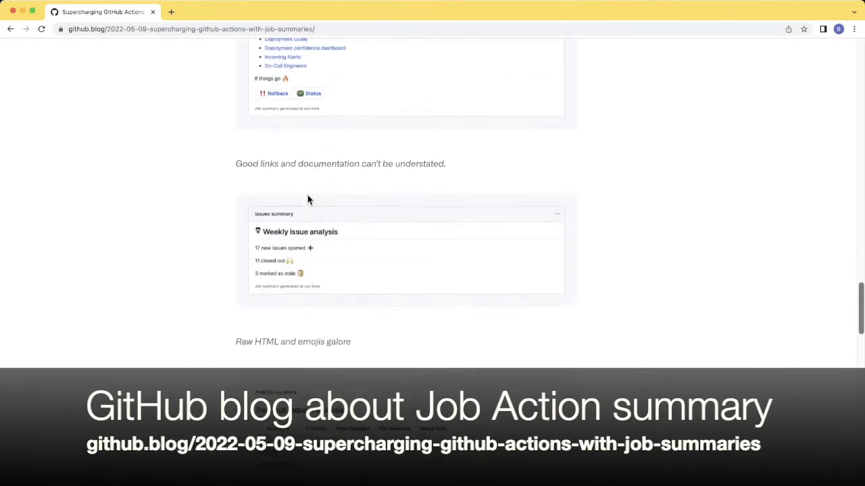
scroll(down, 3)
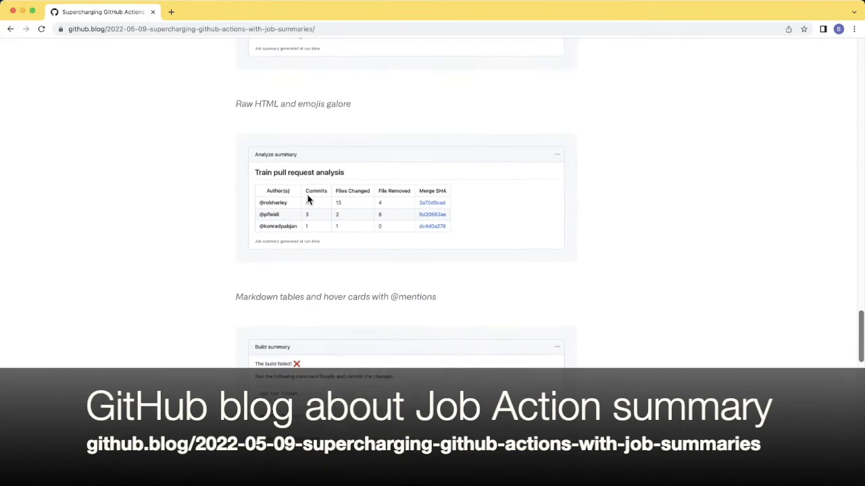
scroll(down, 3)
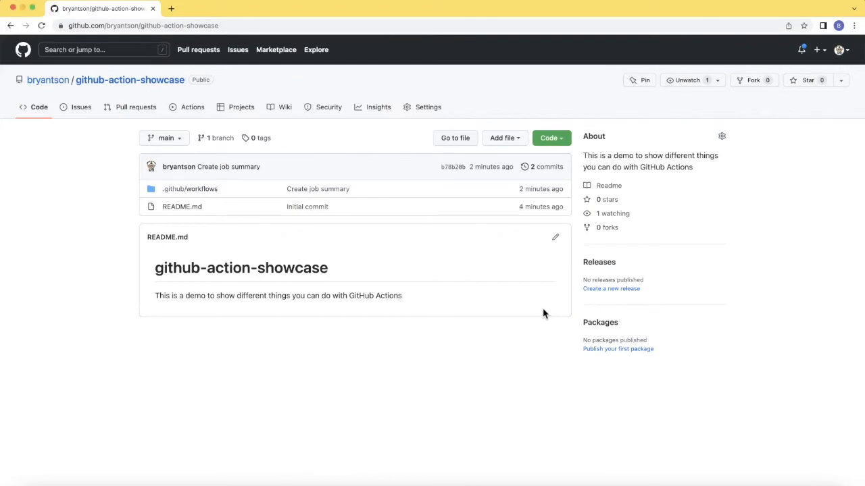
mouse_move(321, 247)
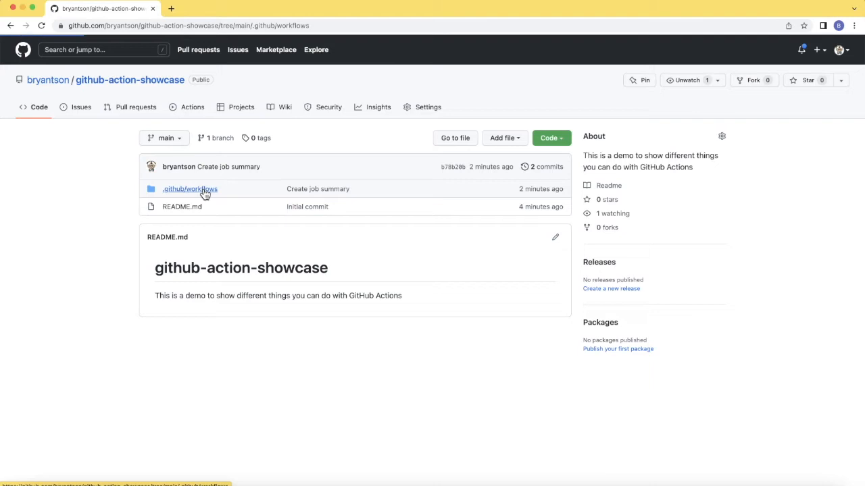
click(189, 189)
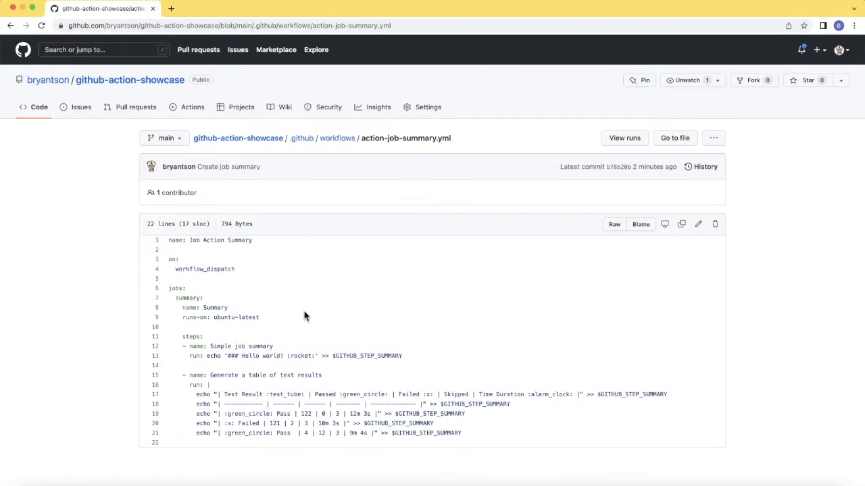
Step: Review action-job-summary.yml, then switch to the repository's Actions list of workflow runs
scroll(down, 3)
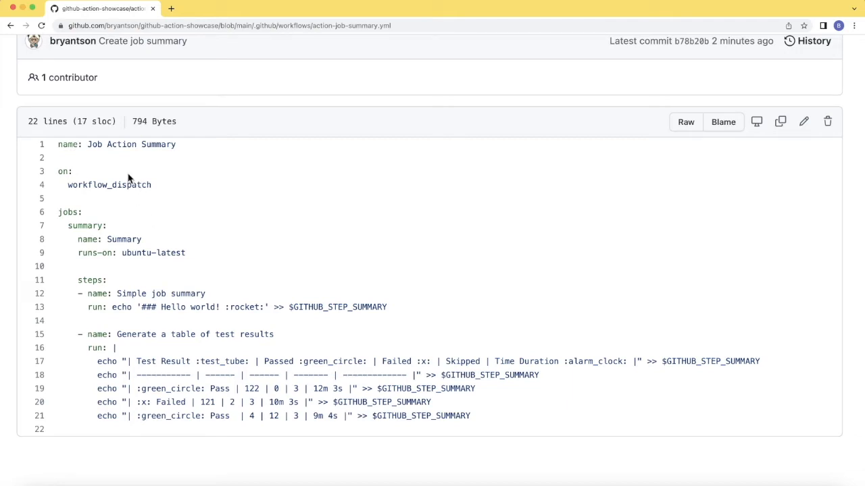
mouse_move(106, 176)
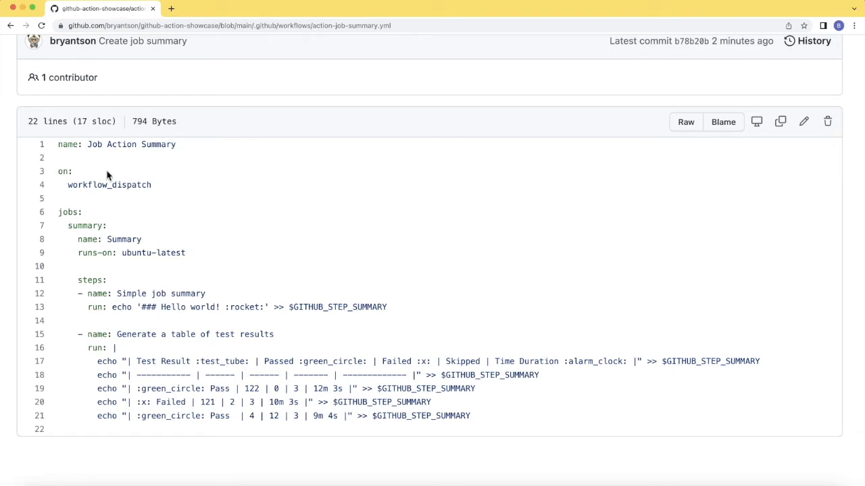
mouse_move(170, 192)
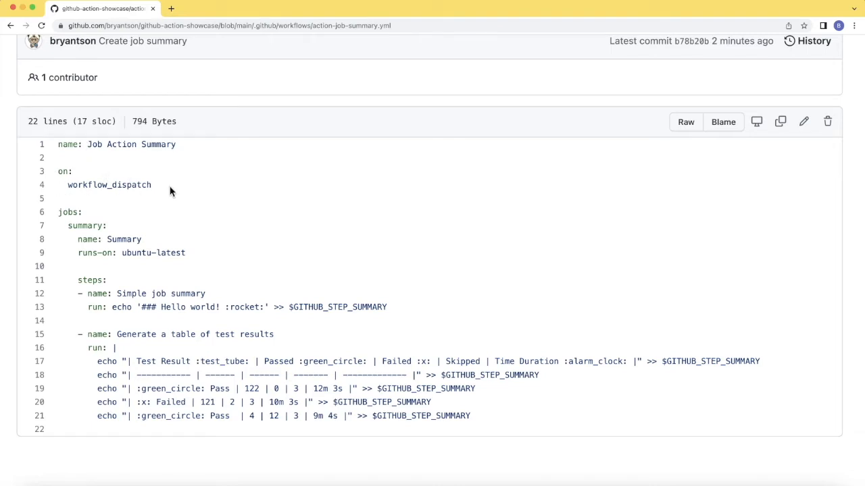
mouse_move(171, 253)
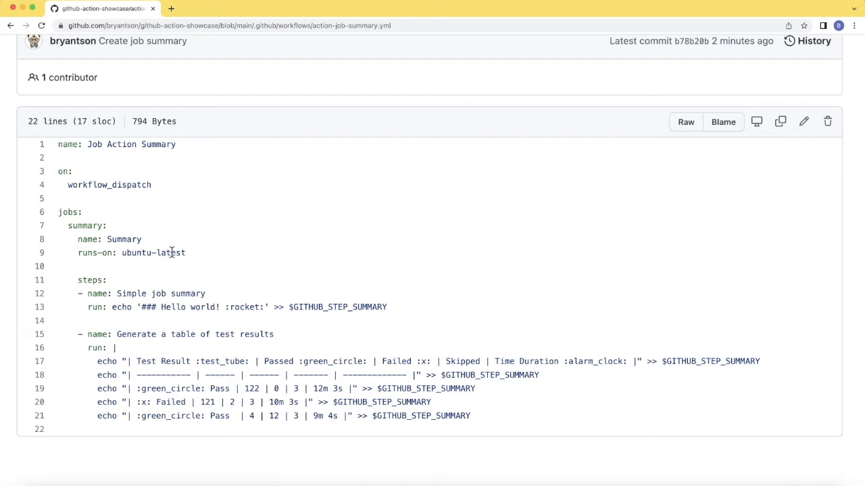
mouse_move(138, 291)
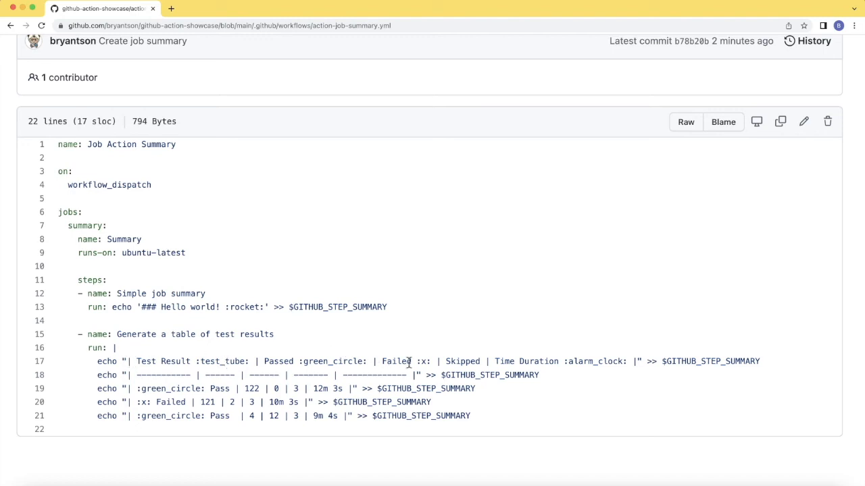
mouse_move(296, 372)
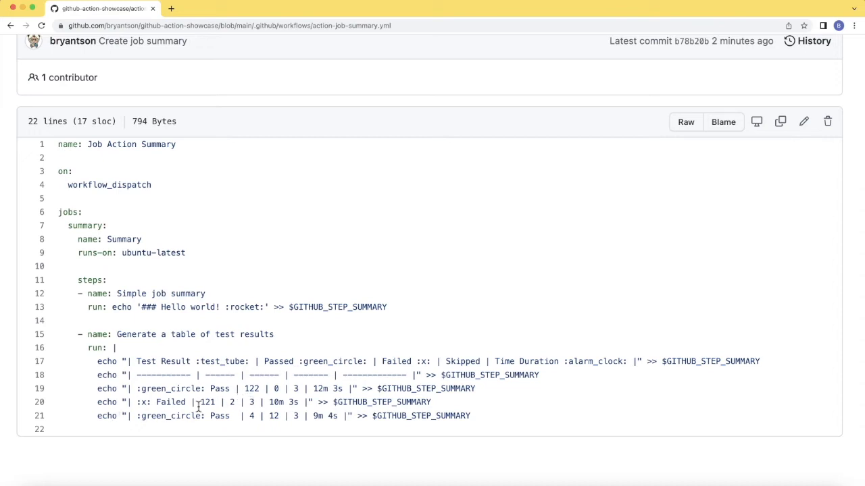
mouse_move(330, 433)
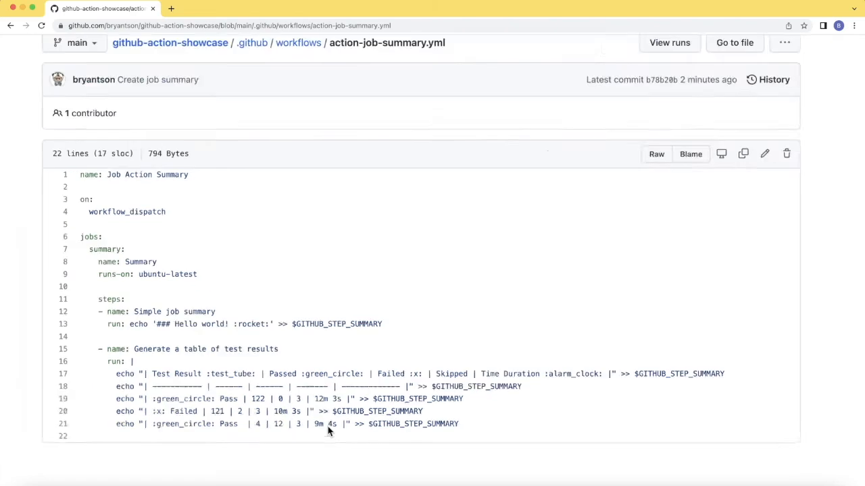
click(192, 107)
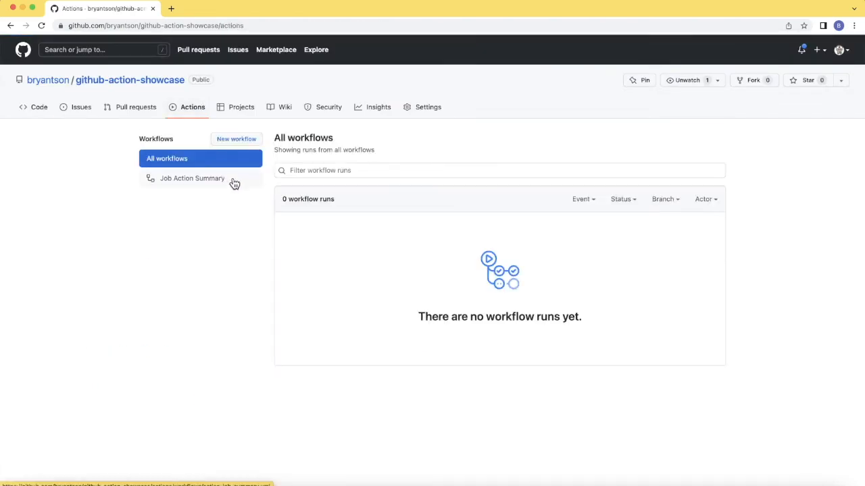
Step: Trigger a manual Run workflow of Job Action Summary on branch main
click(192, 178)
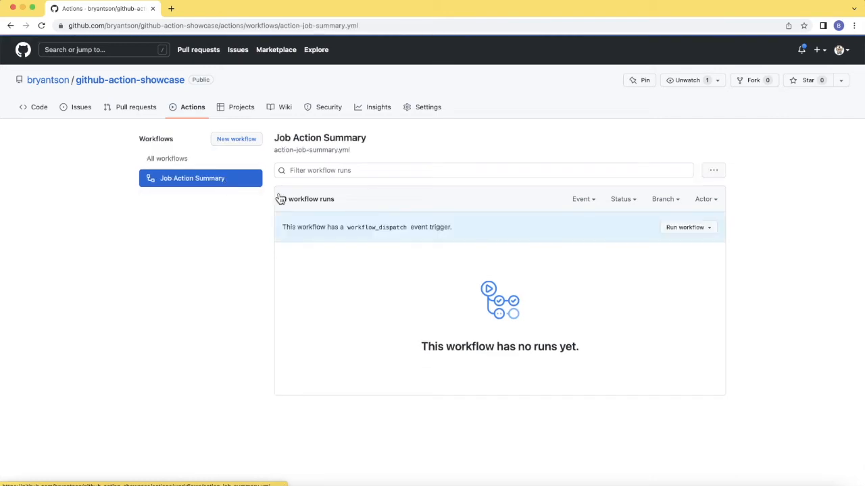
click(687, 227)
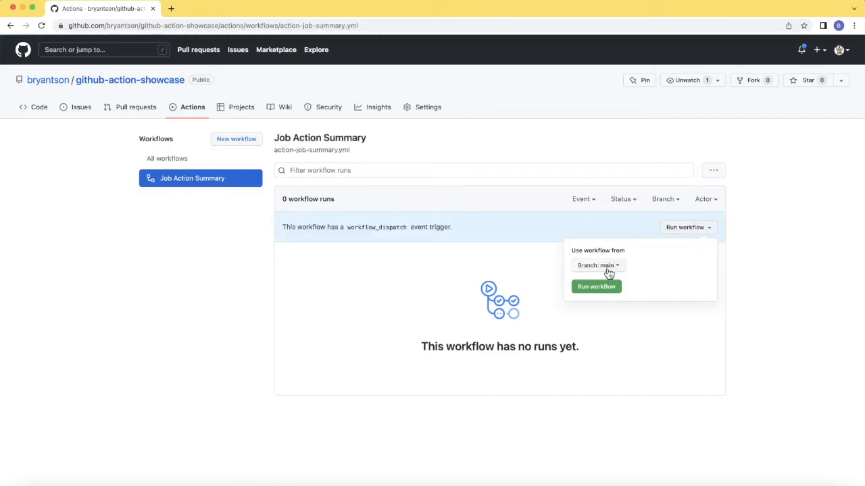
click(595, 286)
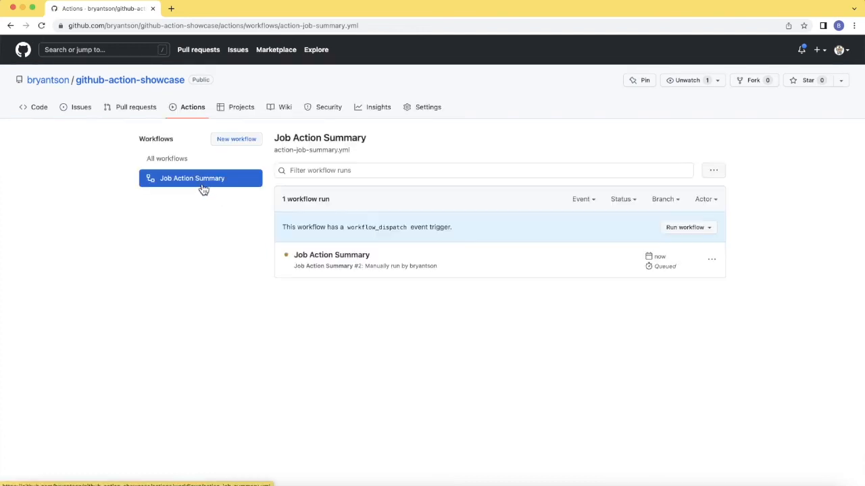
Step: Inspect the queued run's Summary job logs and expand the Simple job summary step output
click(331, 254)
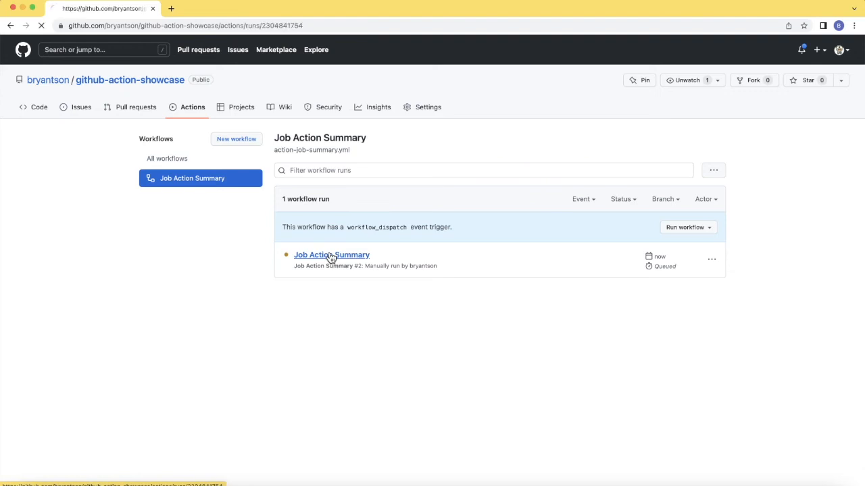
click(331, 254)
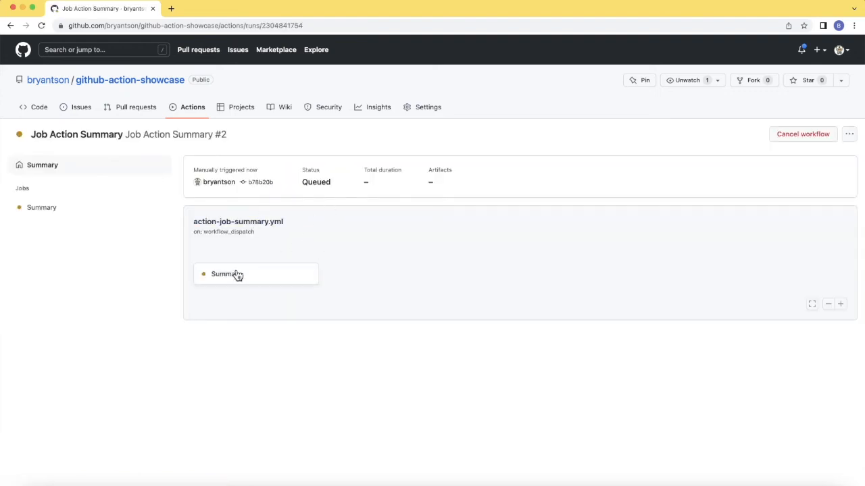
click(227, 273)
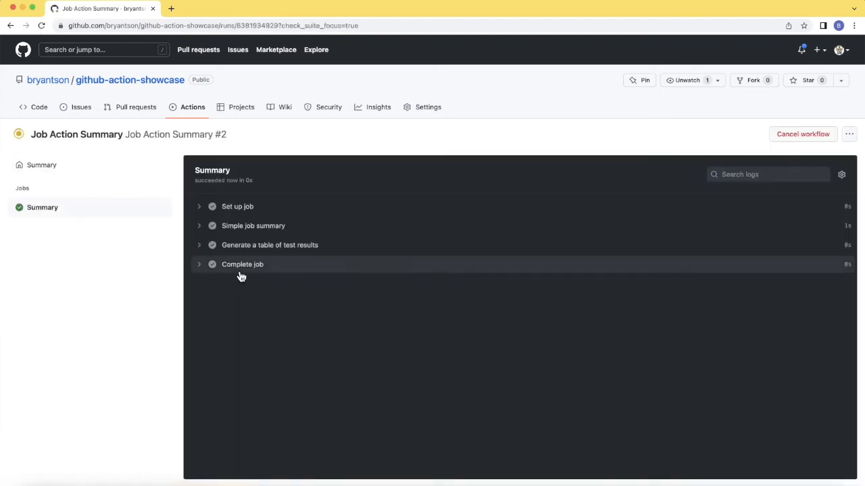
click(253, 225)
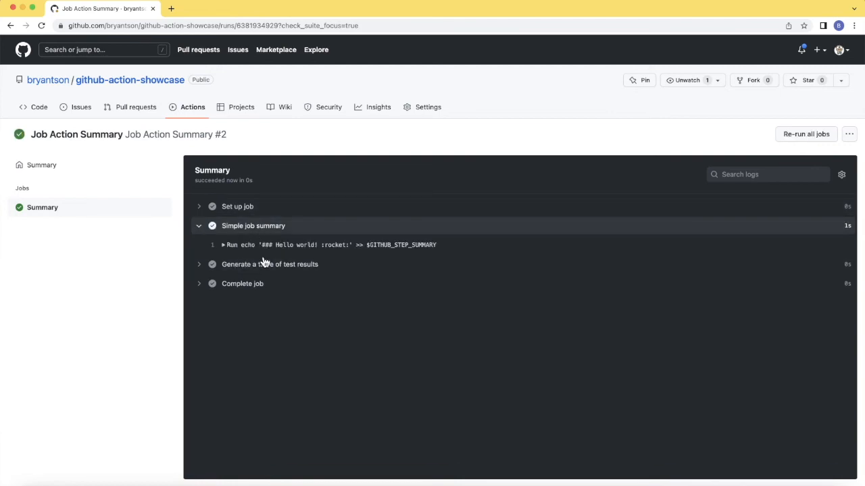
Step: Back in Actions, view the completed run #2 showing 'Hello world!' and the test results table
click(191, 107)
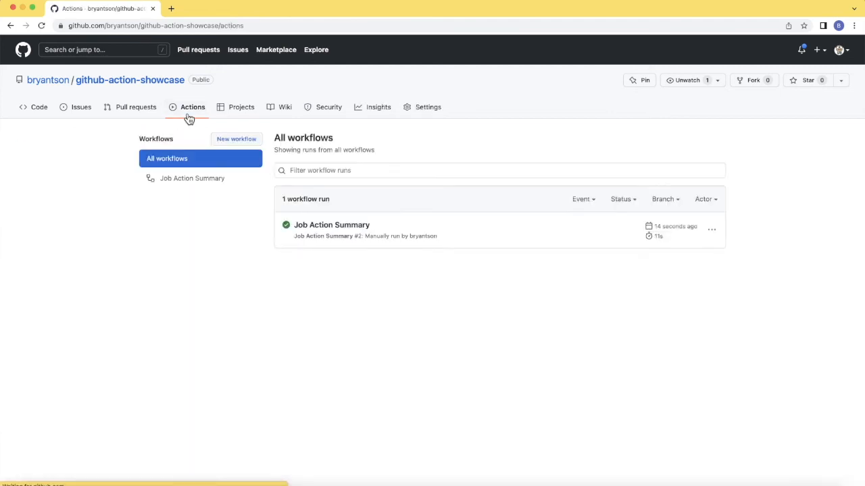
click(333, 224)
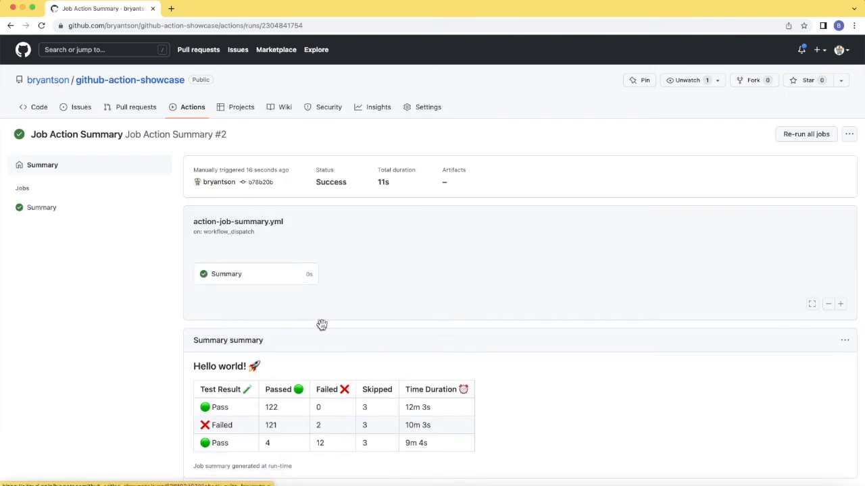